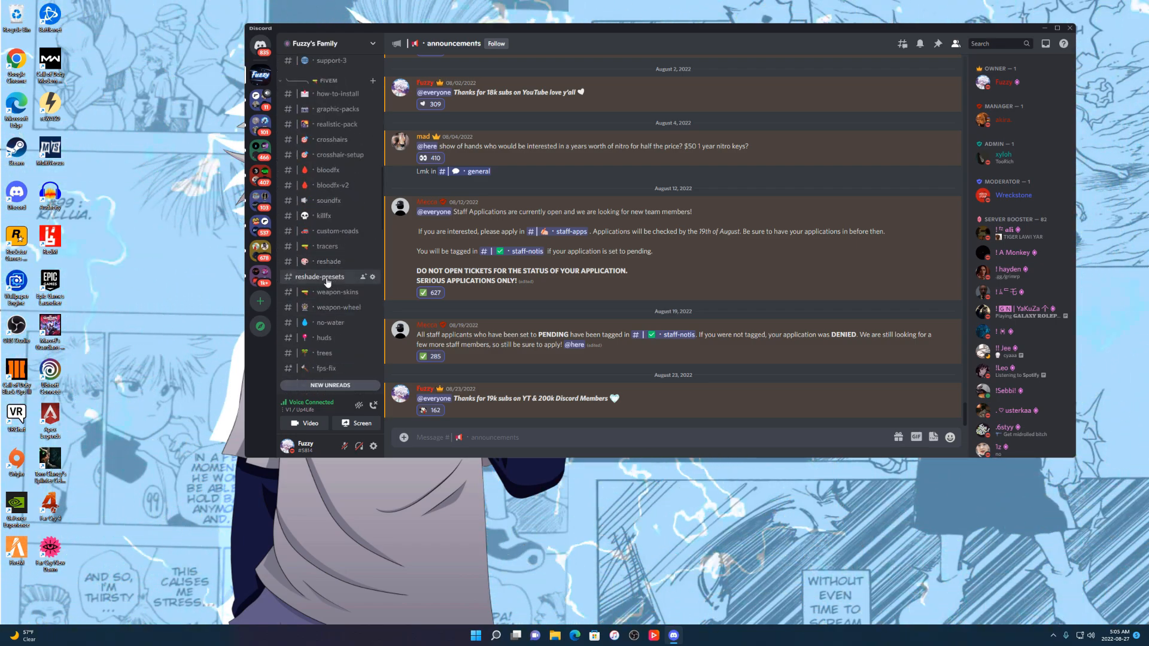
Switch to the #reshade-presets channel in the Fuzzy's Family server.
{"action": "left_click", "coordinate": [319, 277]}
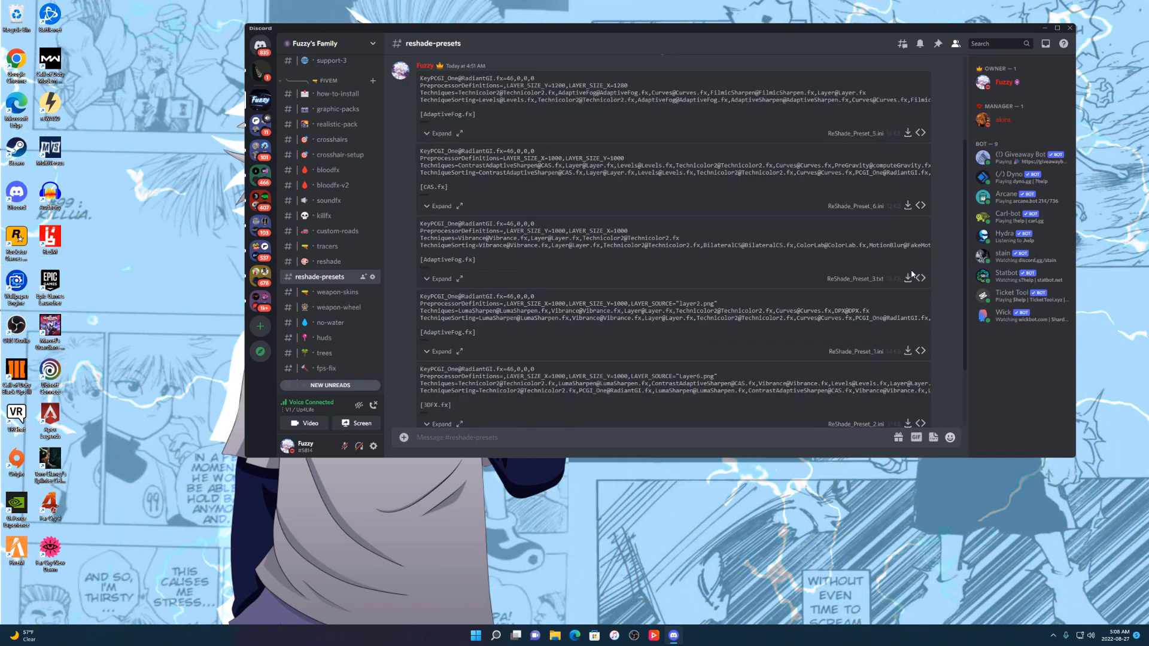
Download ReShade_Preset_5.ini in Edge, keep it despite the block warning, and close the browser.
{"action": "left_click", "coordinate": [908, 133]}
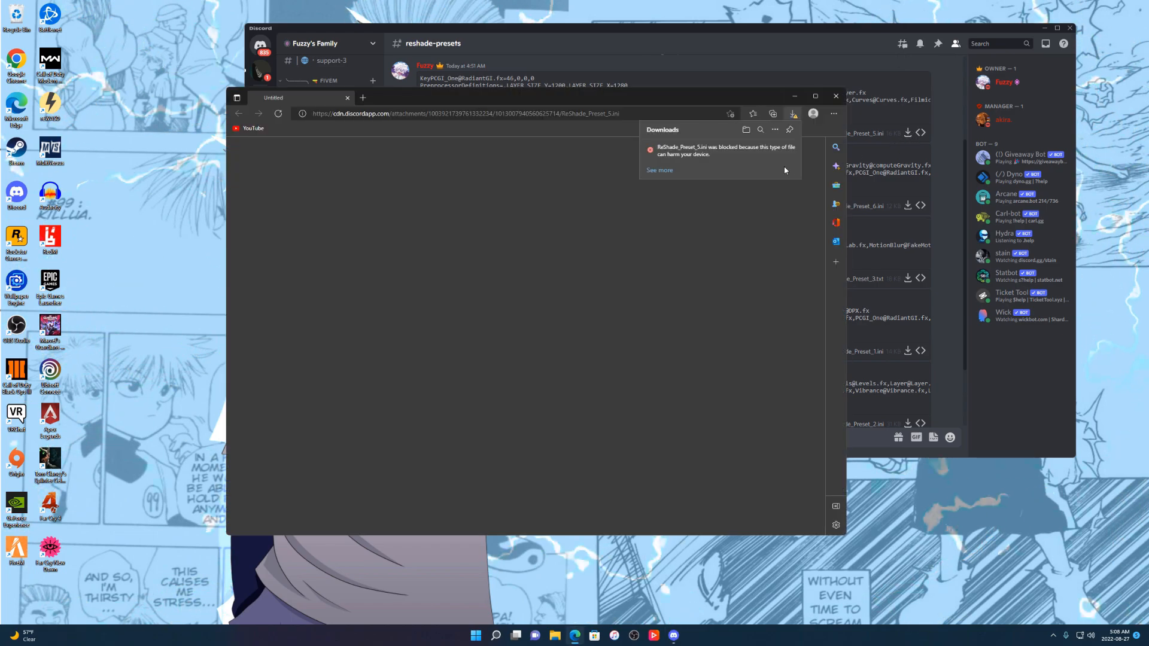
{"action": "left_click", "coordinate": [783, 151]}
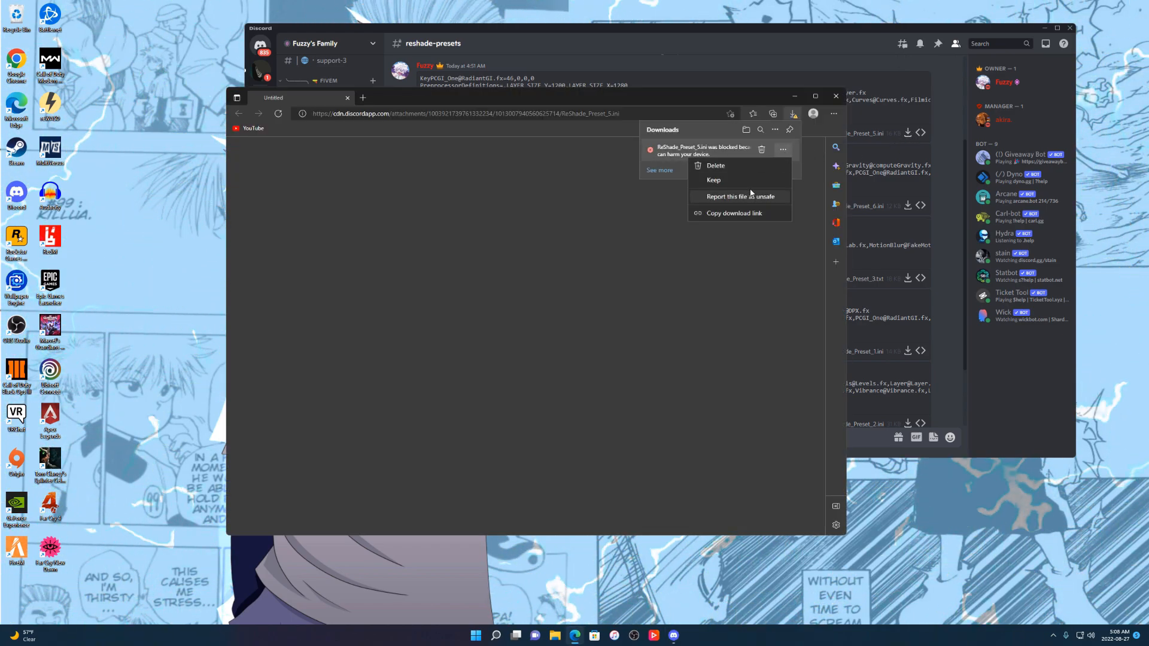
{"action": "left_click", "coordinate": [714, 180]}
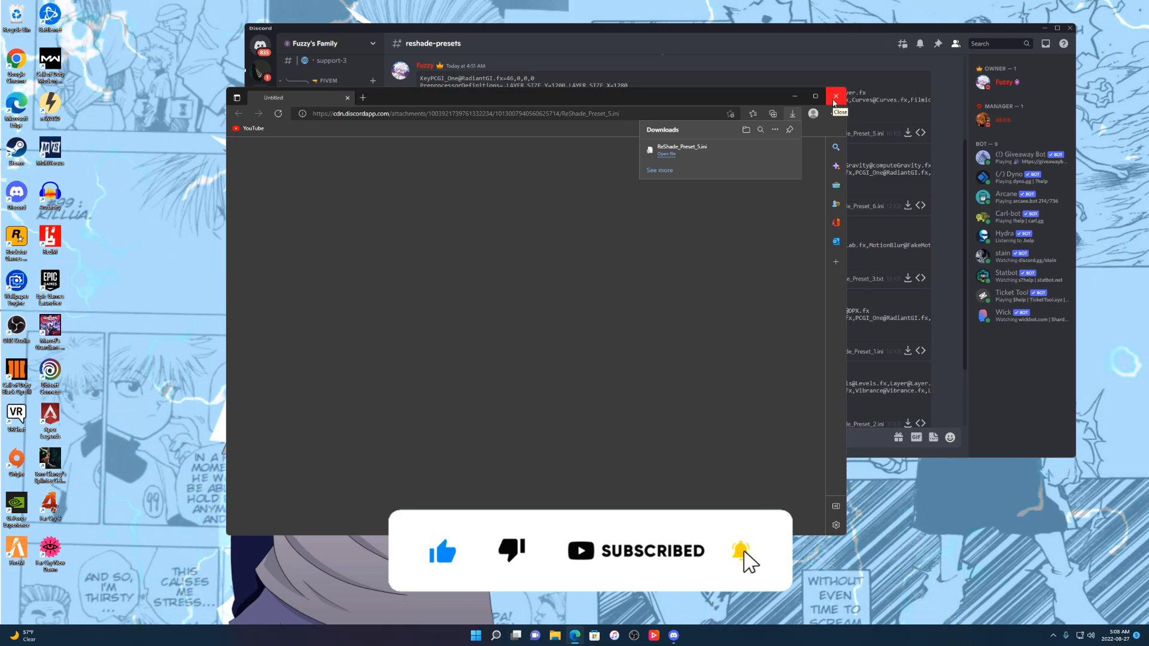
{"action": "left_click", "coordinate": [834, 96]}
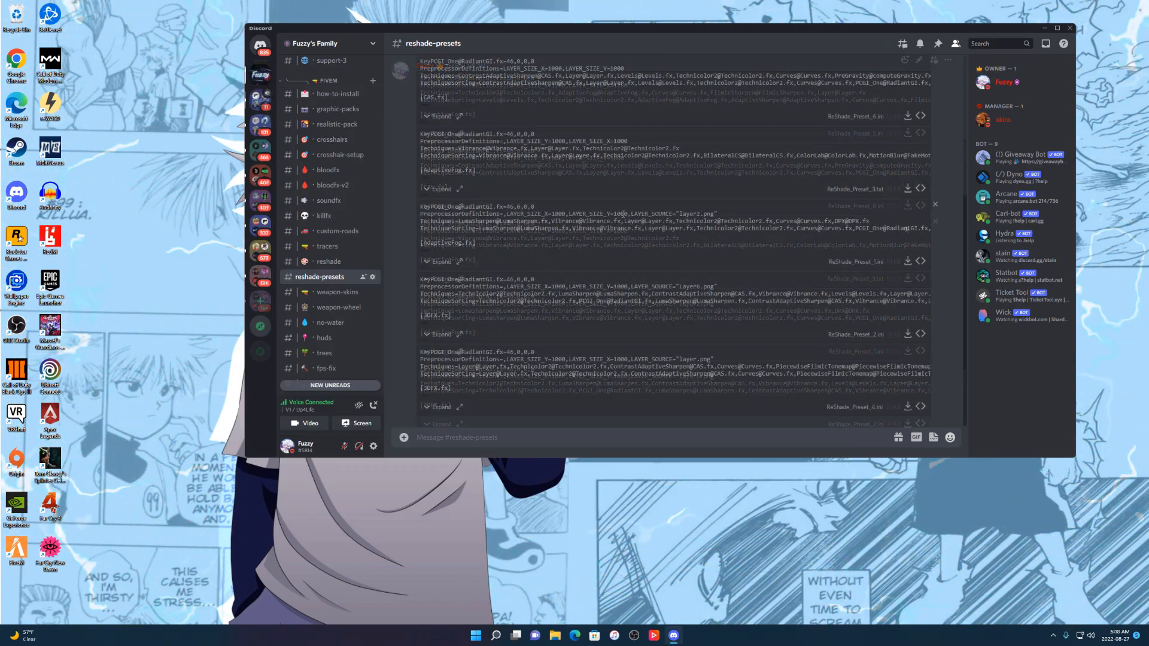
Download another preset attachment further down the channel into the Downloads folder.
{"action": "scroll", "scroll_direction": "down", "scroll_amount": 3}
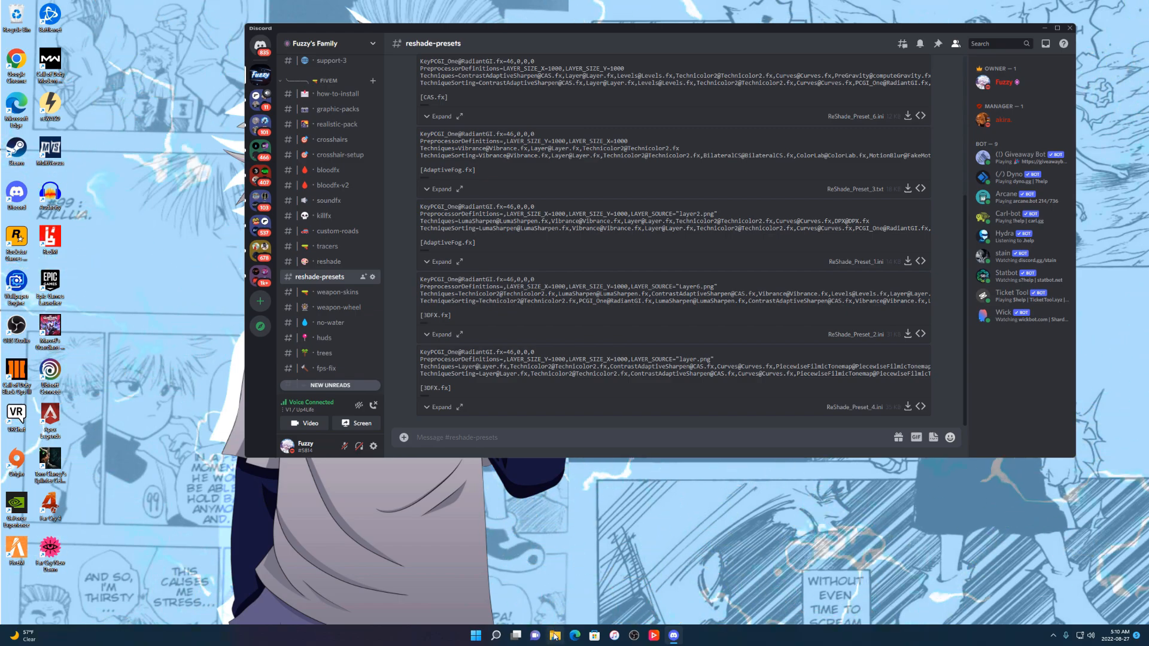
{"action": "left_click", "coordinate": [554, 636]}
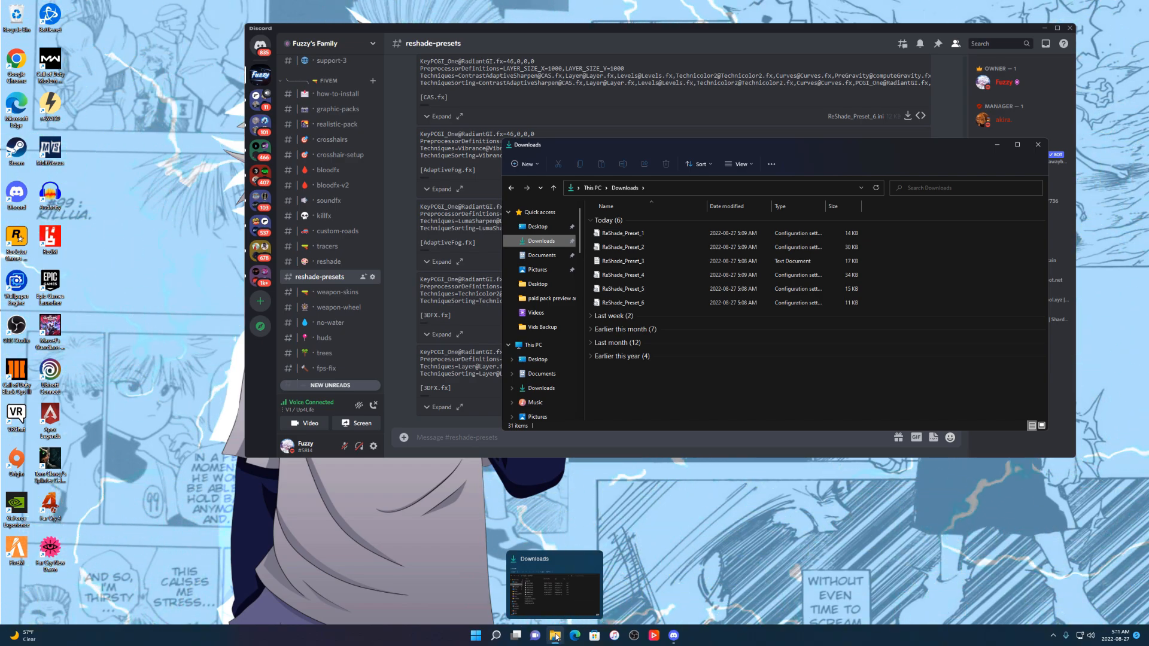
Launch a second File Explorer window from the taskbar jump list.
{"action": "right_click", "coordinate": [556, 635]}
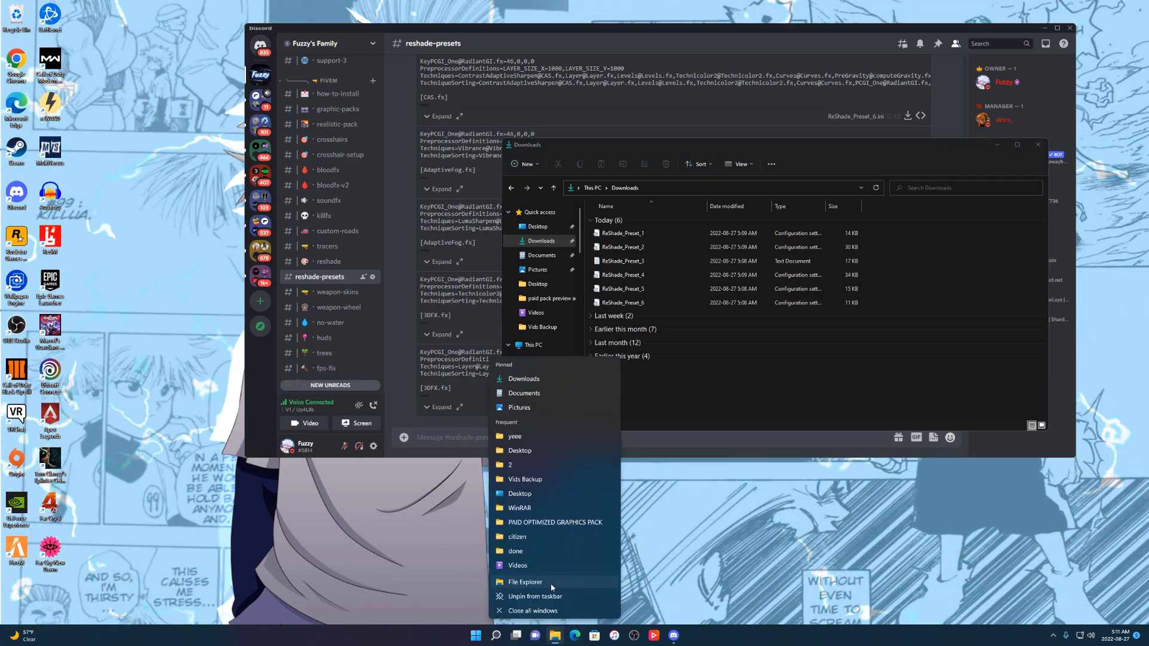
{"action": "left_click", "coordinate": [524, 582]}
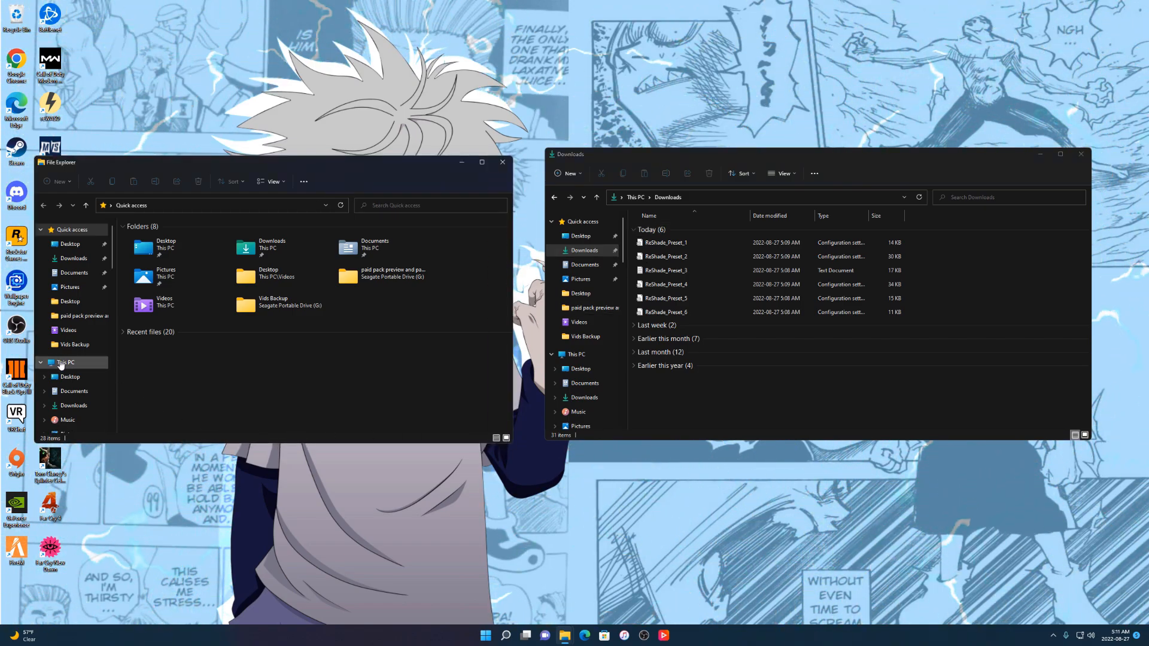
Create a new folder named reshade on the Seagate Portable Drive (G:) via This PC.
{"action": "left_click", "coordinate": [70, 361]}
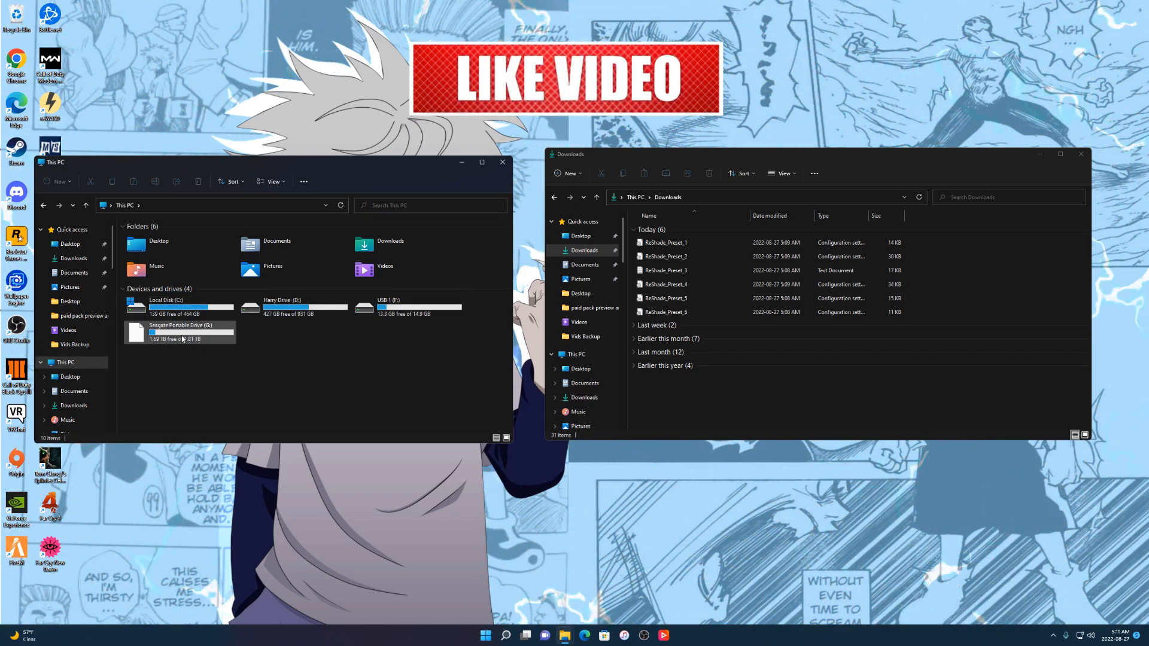
{"action": "double_click", "coordinate": [180, 330]}
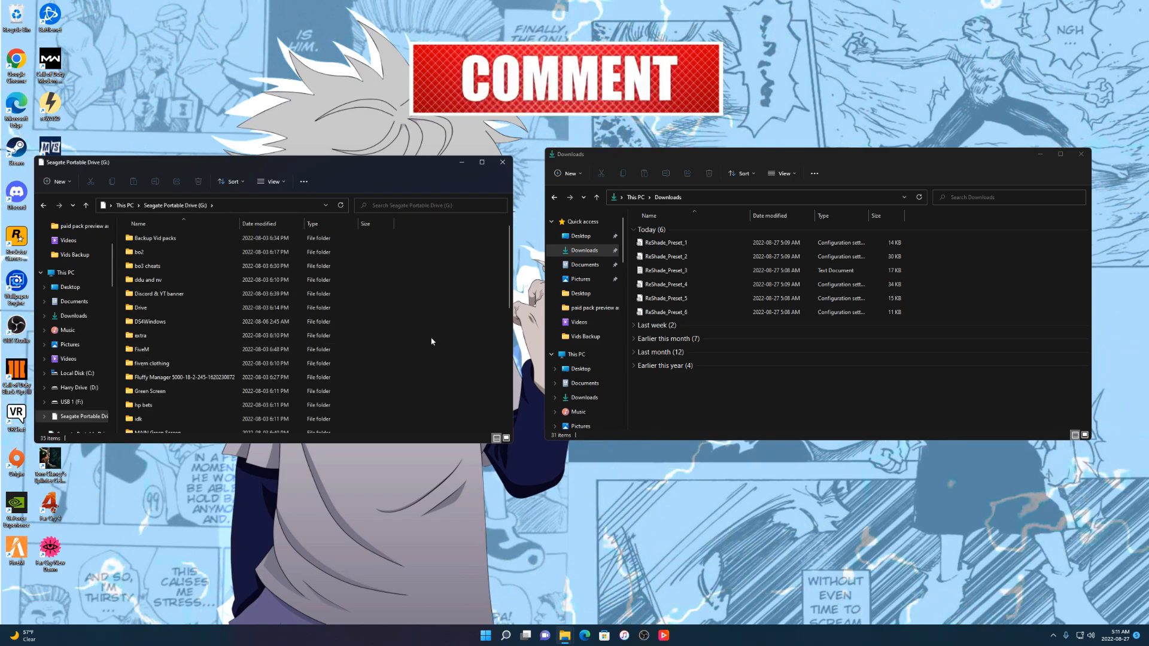
{"action": "right_click", "coordinate": [432, 342]}
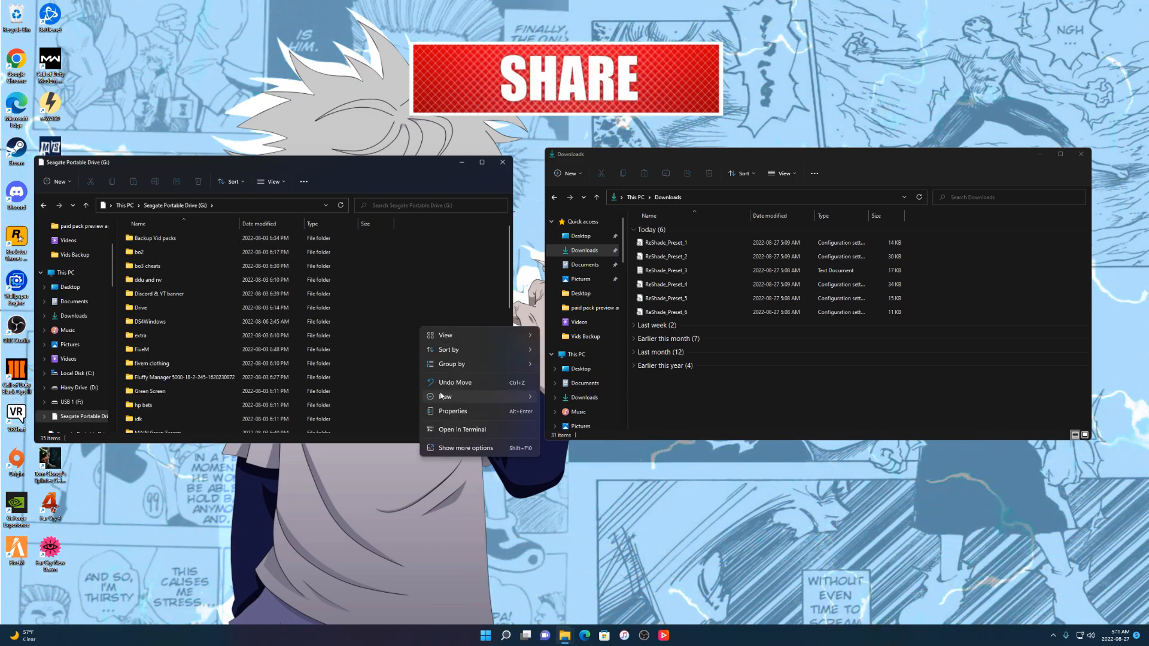
{"action": "left_click", "coordinate": [445, 396]}
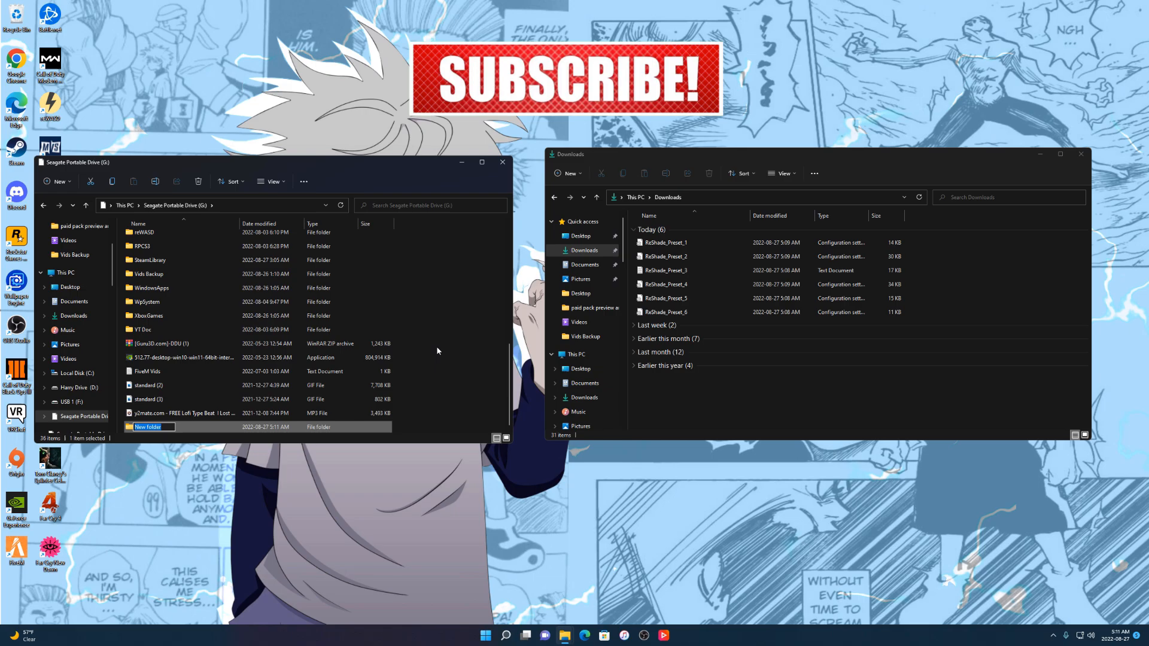
{"action": "type", "text": "reshad"}
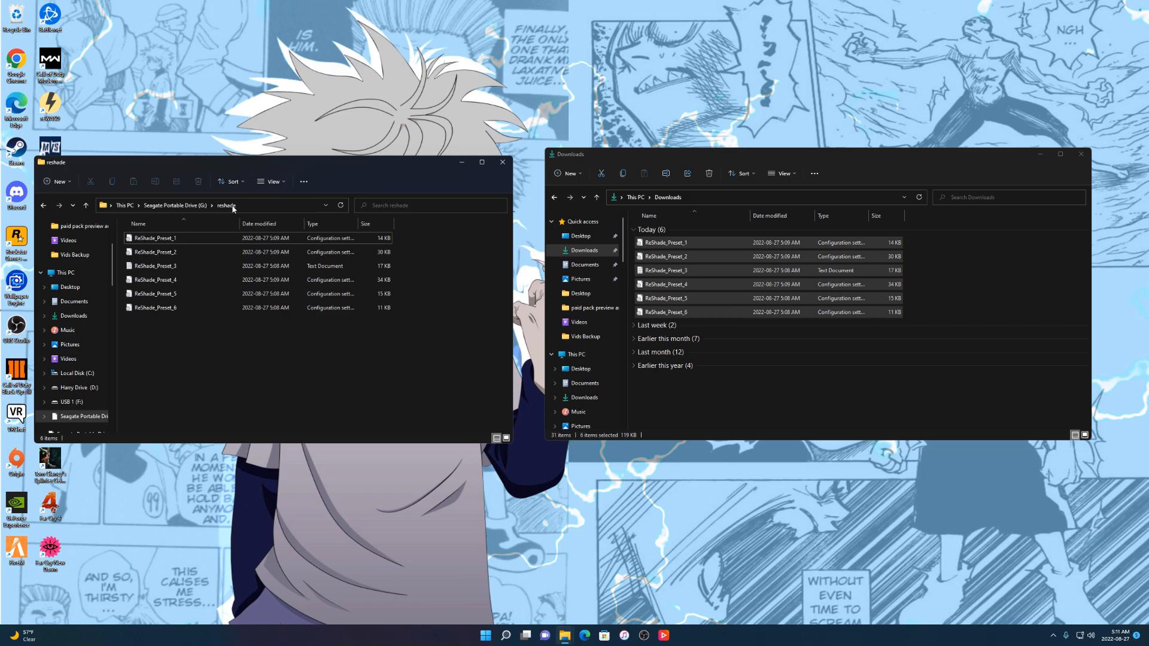
Show the G:\reshade path in the address bar, then close the Explorer window to return to FiveM.
{"action": "left_click", "coordinate": [213, 205]}
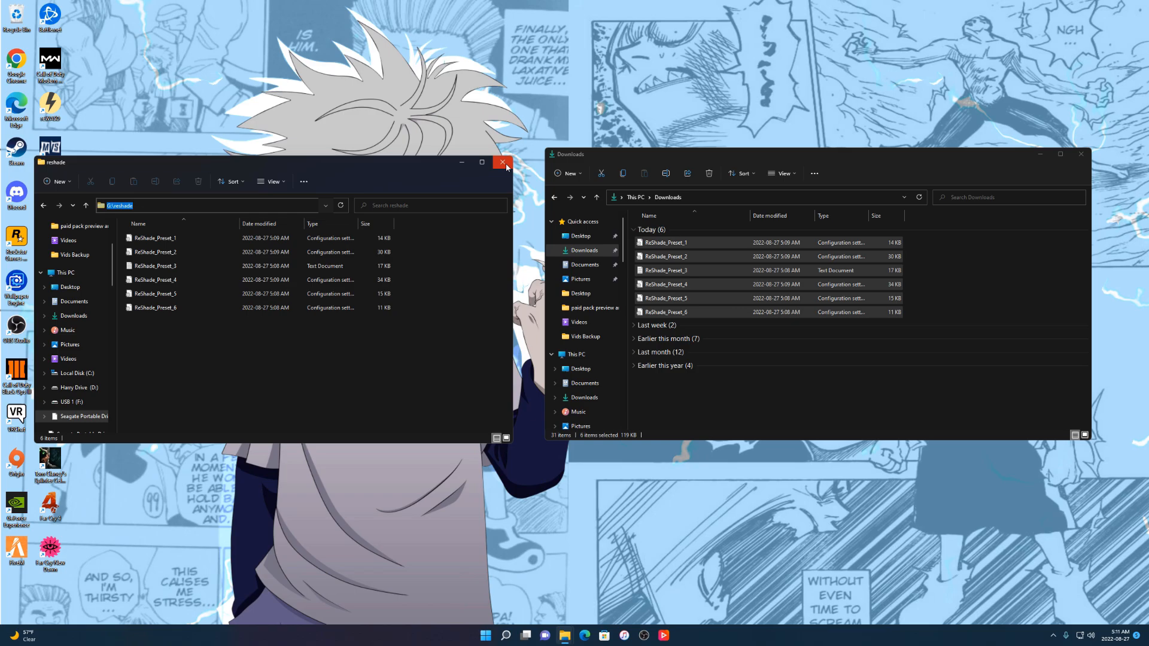
{"action": "left_click", "coordinate": [504, 162]}
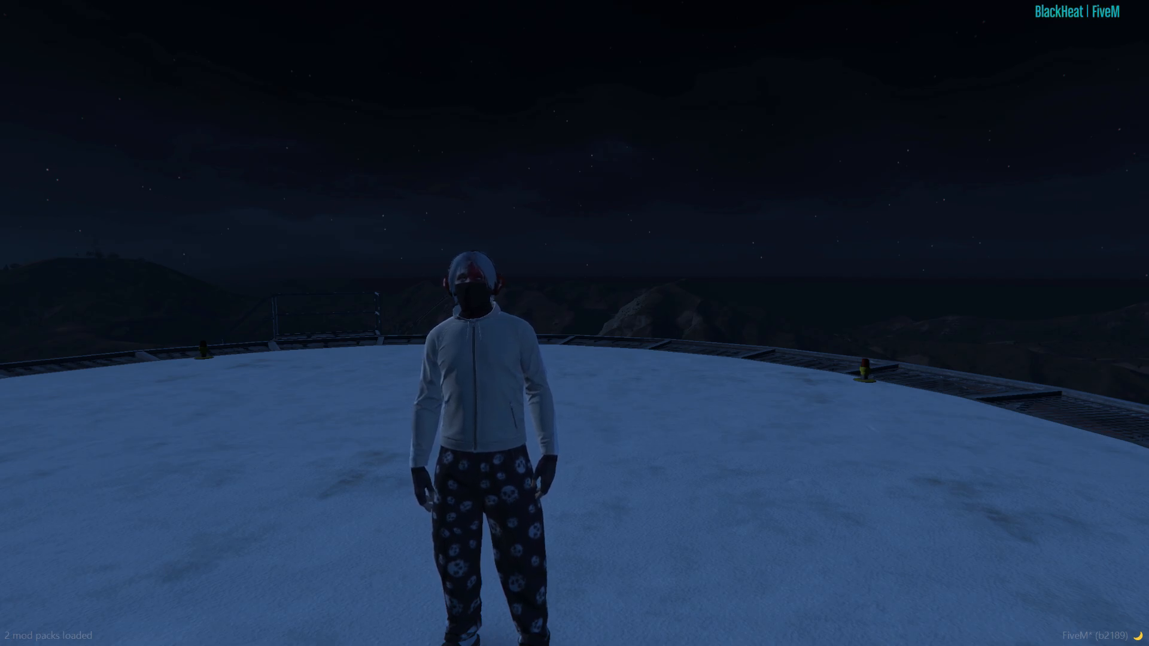
Bring up the ReShade overlay with Home and start browsing for a preset file.
{"action": "key", "text": "Home"}
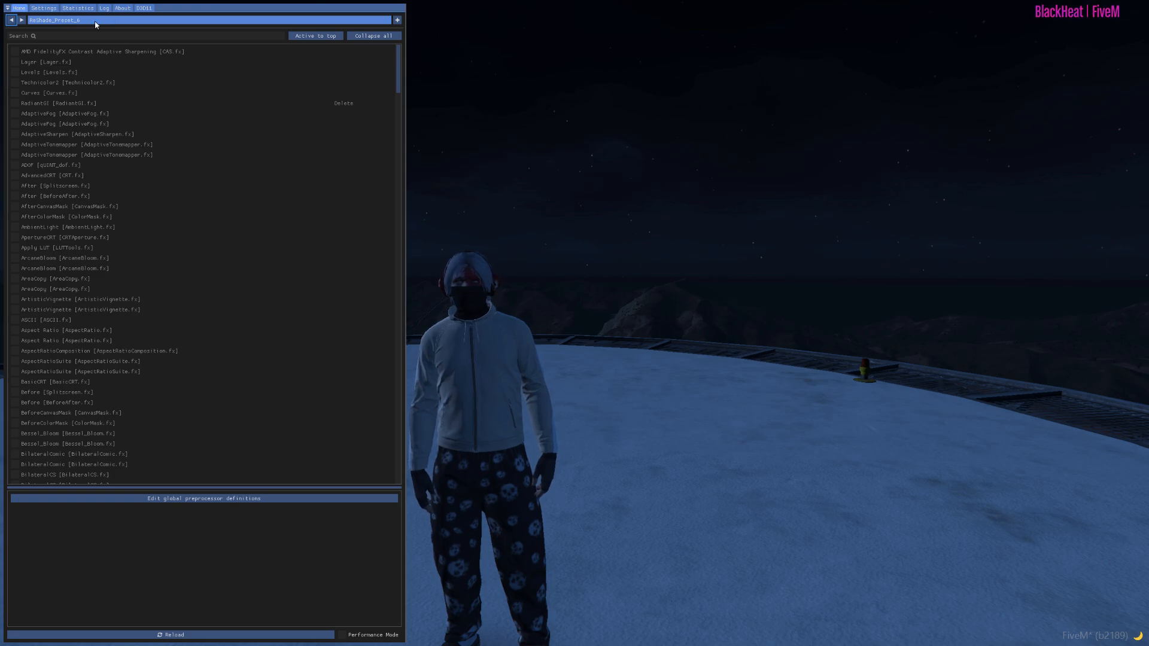
{"action": "left_click", "coordinate": [21, 21]}
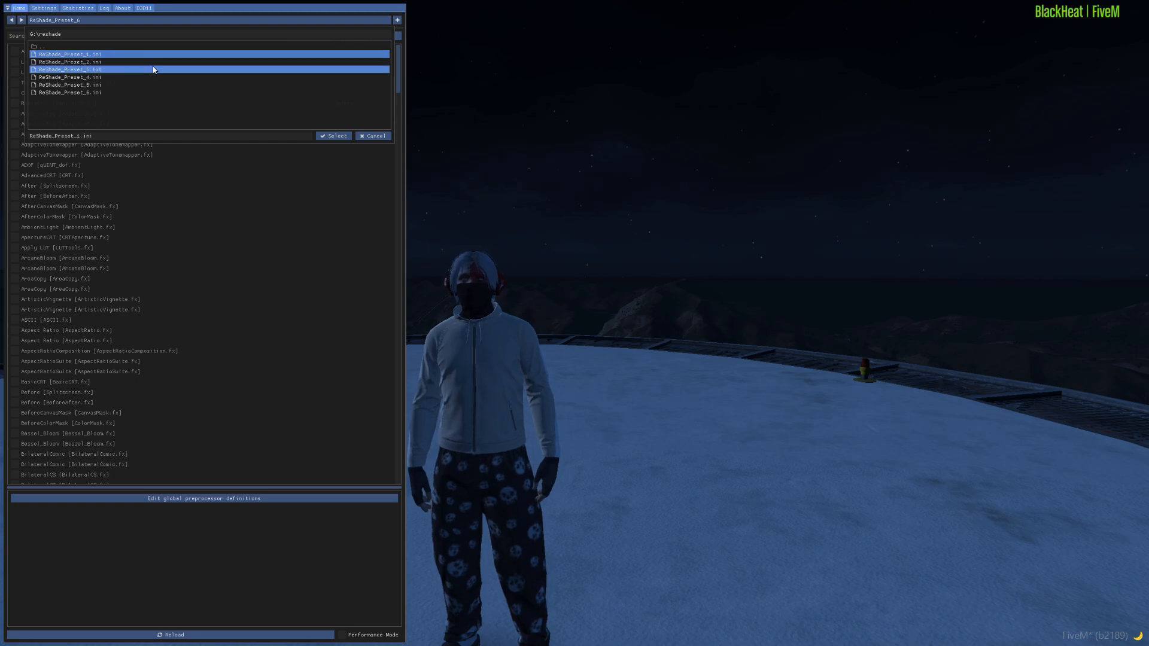
Load ReShade_Preset_1.ini, then ReShade_Preset_2.ini from the reshade folder.
{"action": "left_click", "coordinate": [70, 62]}
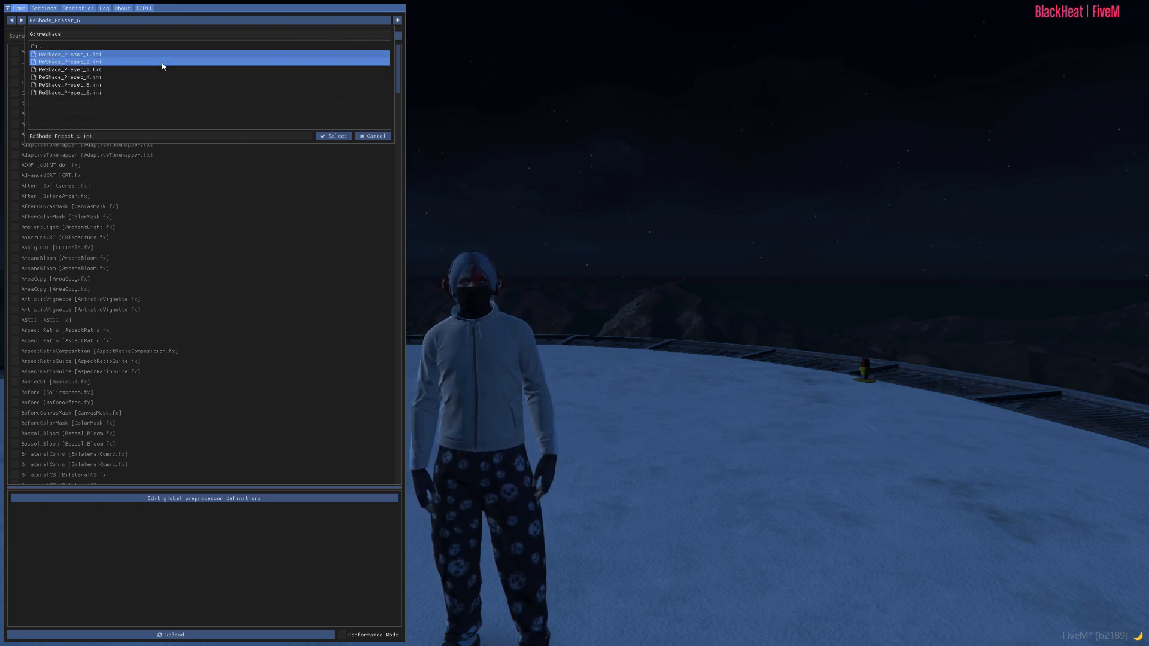
{"action": "left_click", "coordinate": [334, 135]}
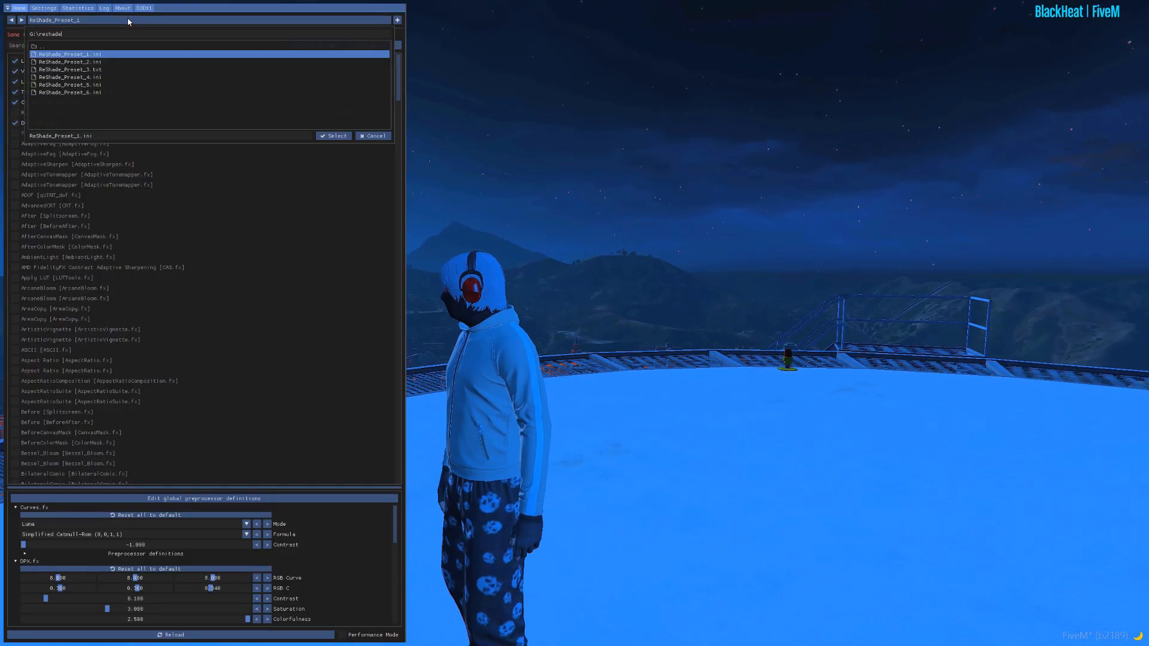
{"action": "left_click", "coordinate": [70, 61]}
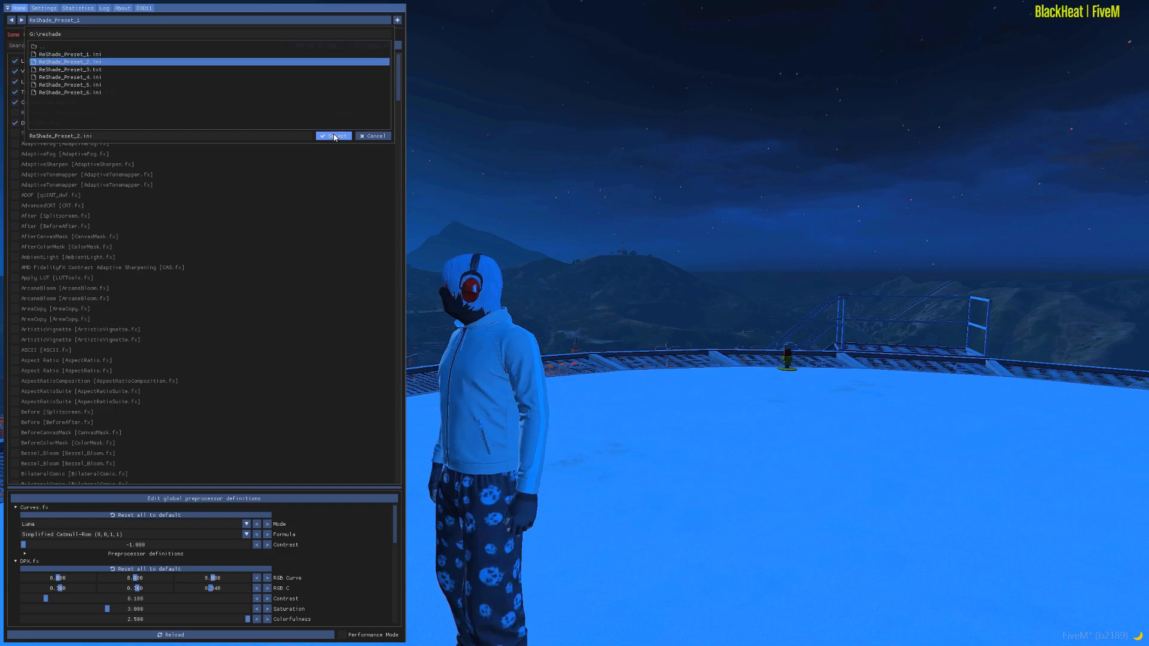
{"action": "left_click", "coordinate": [334, 135]}
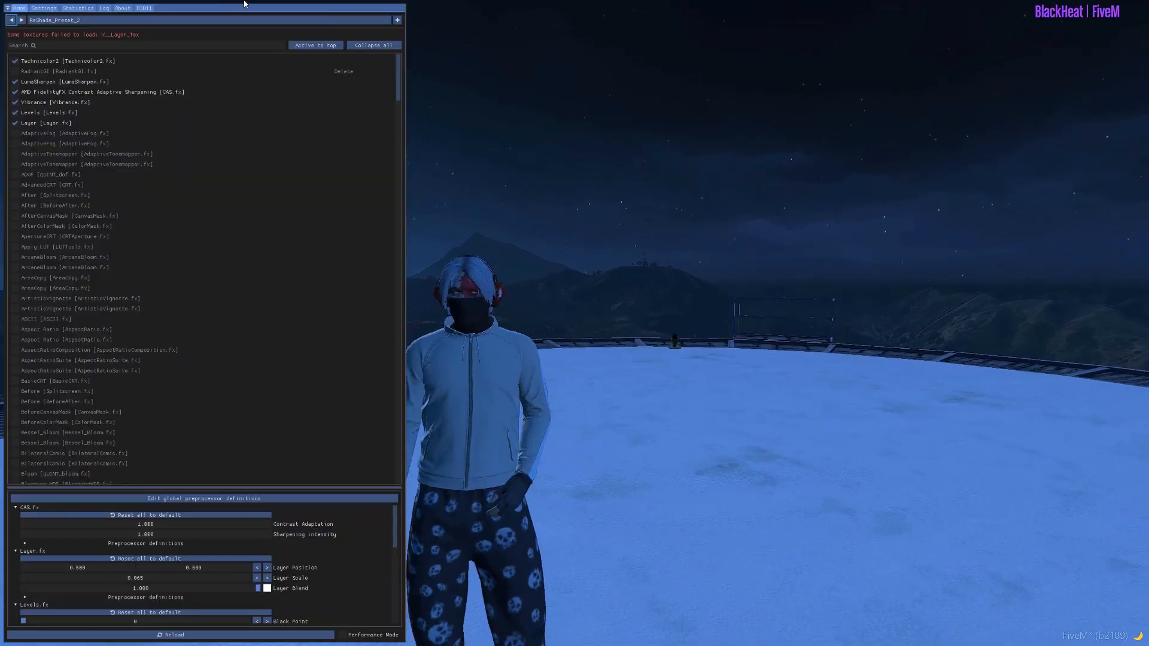
Load ReShade_Preset_3.txt and then ReShade_Preset_4.ini from the preset browser.
{"action": "left_click", "coordinate": [397, 21]}
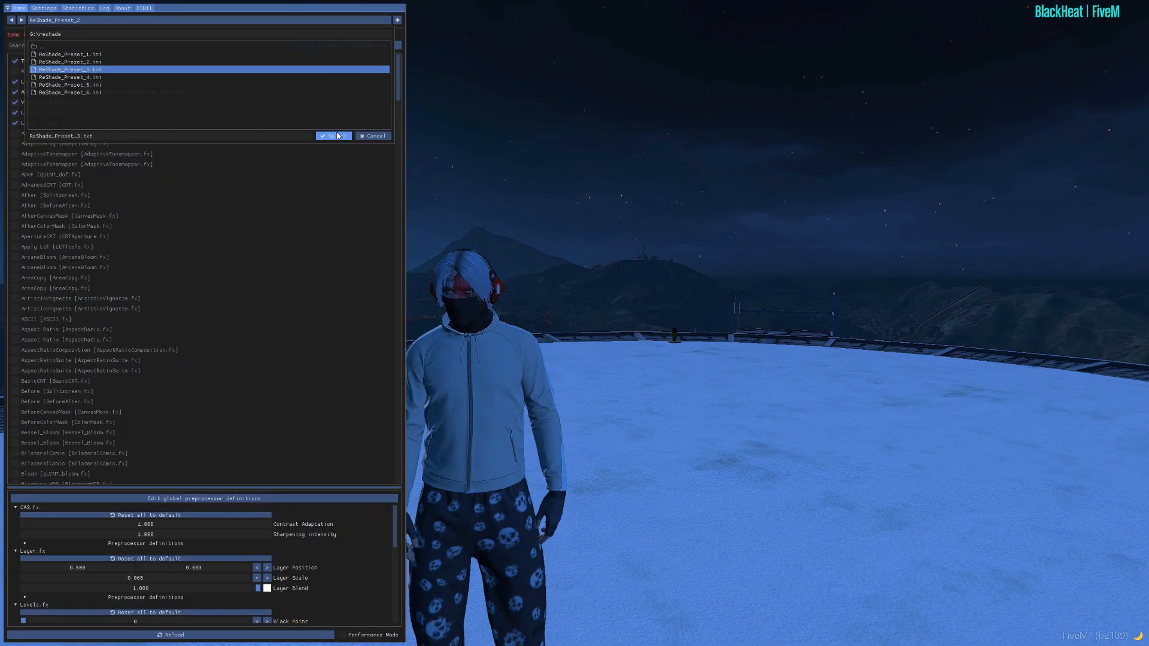
{"action": "left_click", "coordinate": [332, 135]}
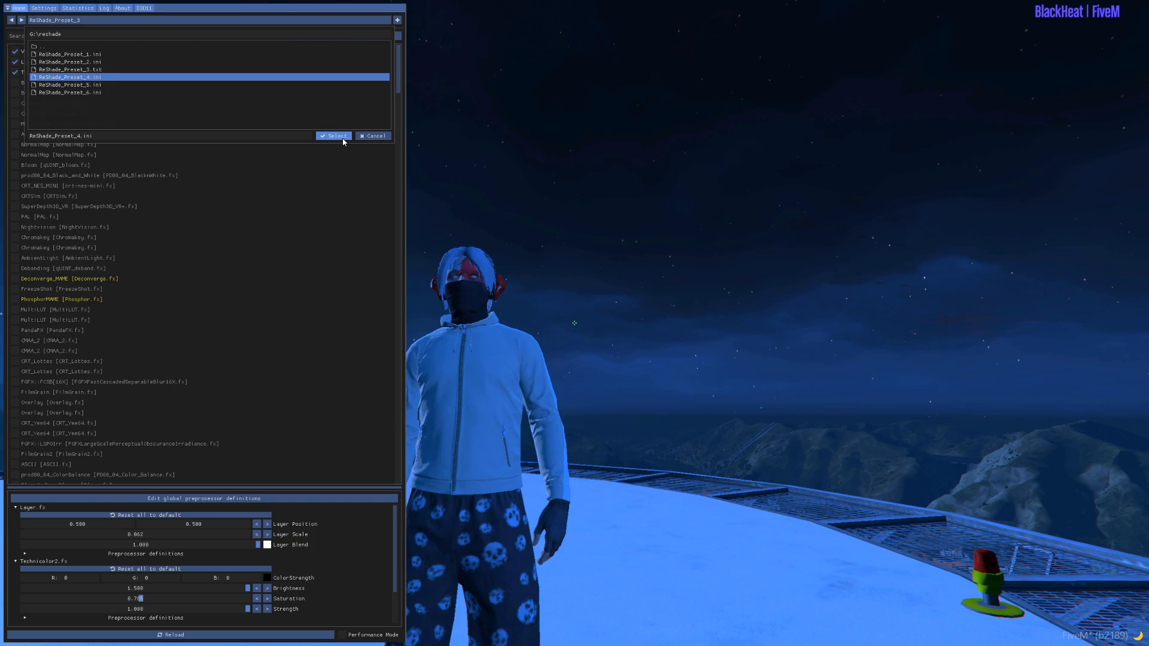
{"action": "left_click", "coordinate": [335, 135]}
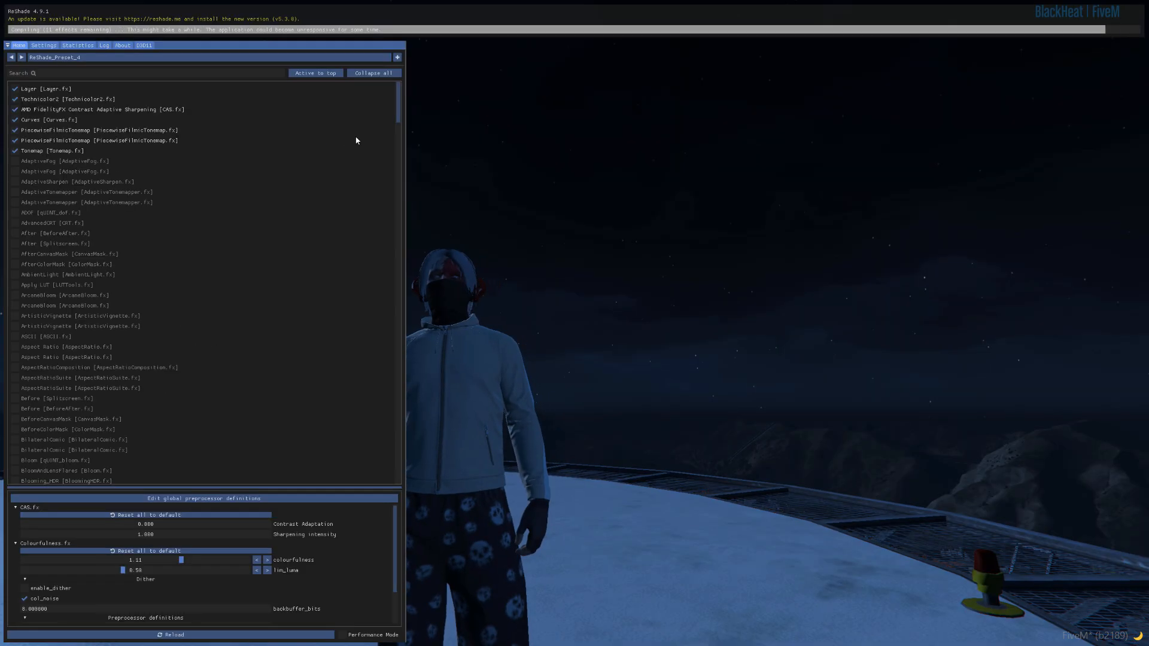